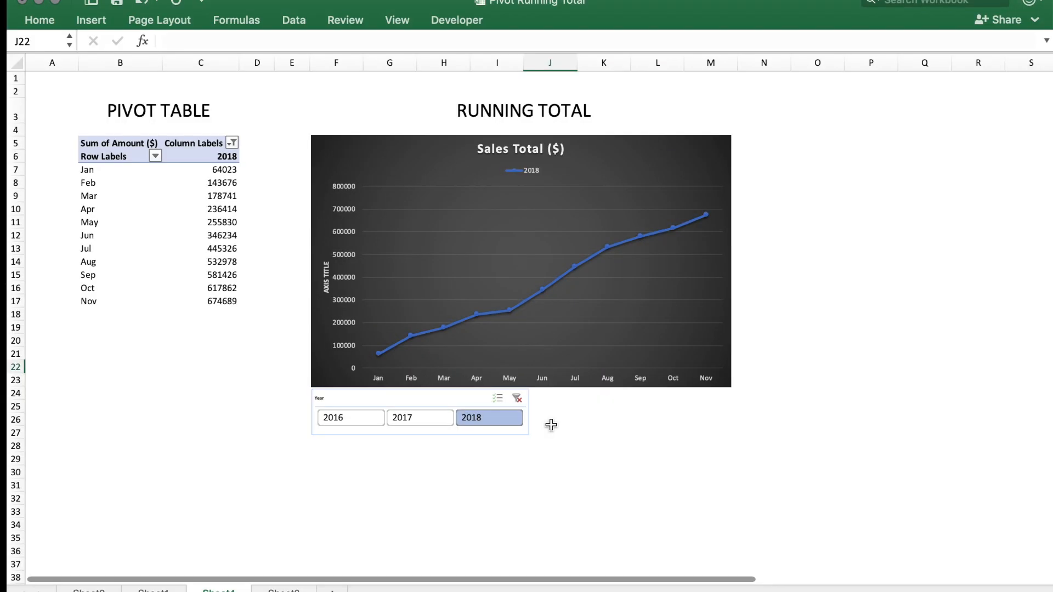
pyautogui.moveTo(566, 431)
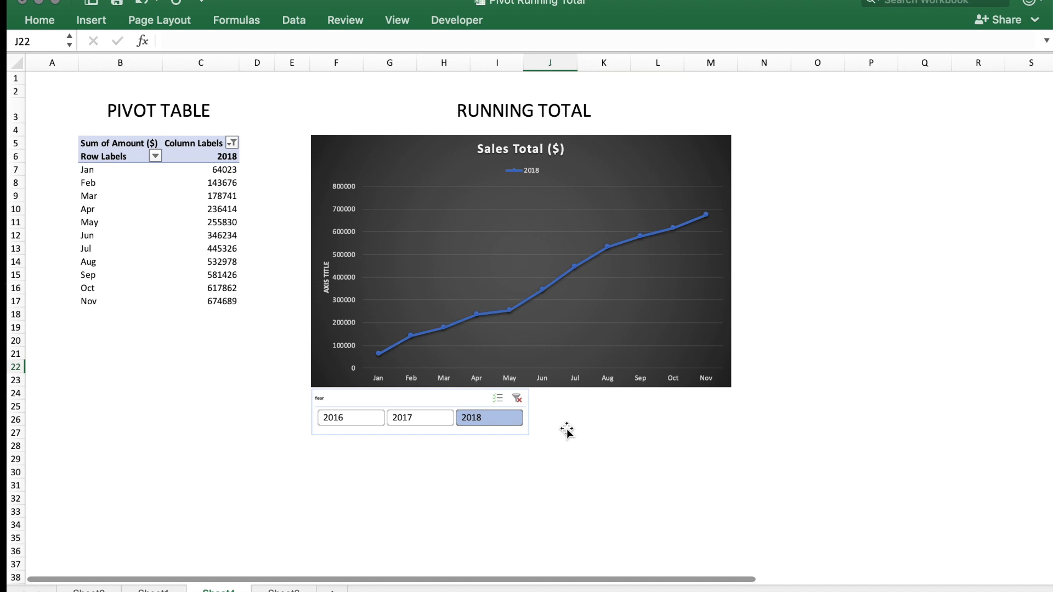
pyautogui.moveTo(437, 339)
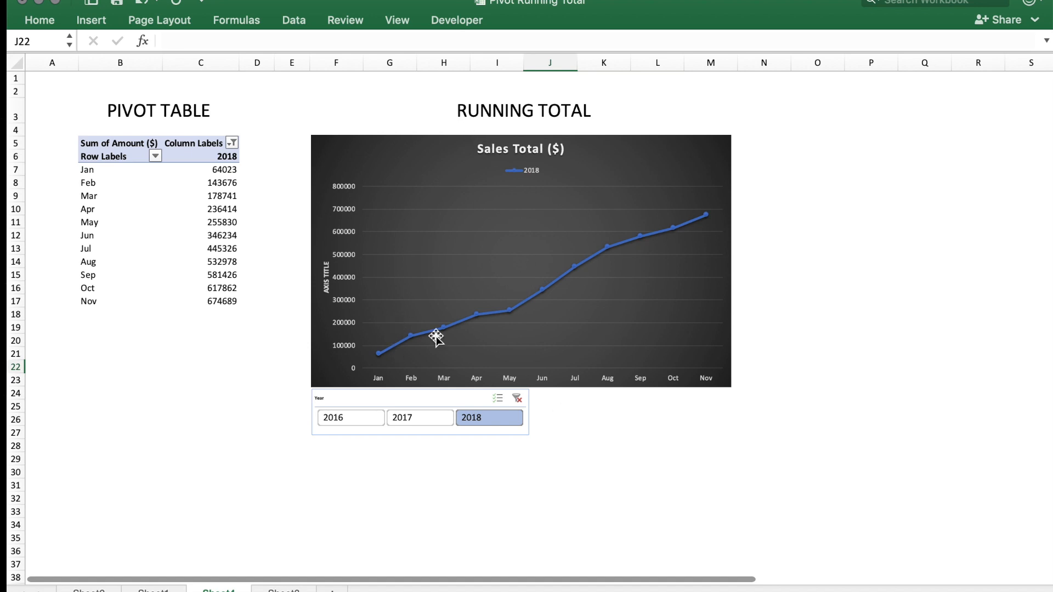
pyautogui.moveTo(425, 424)
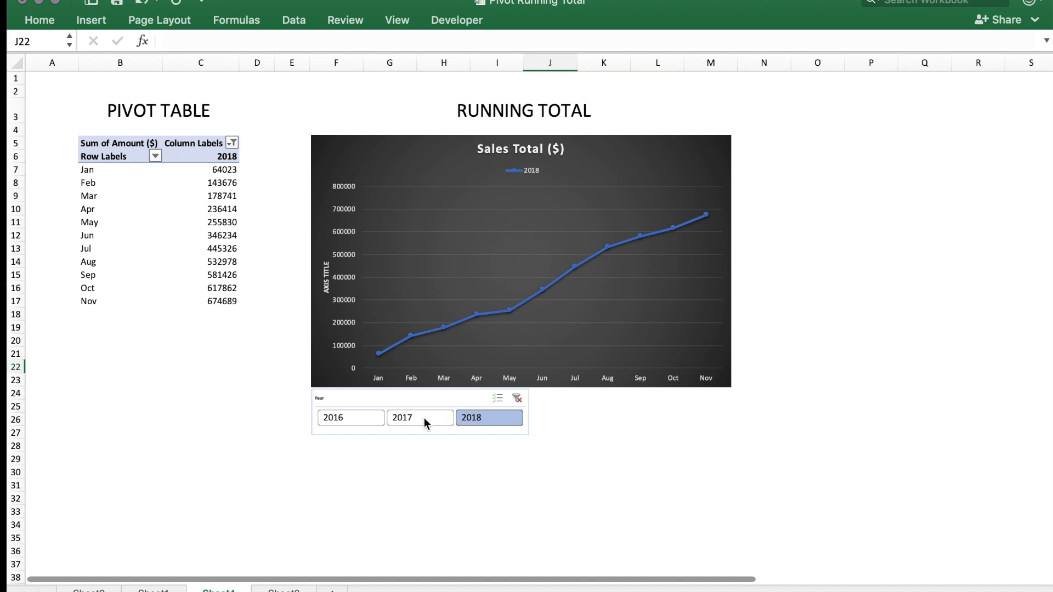
# Go to Sheet3 and select a cell inside the Sales Data table.
pyautogui.click(419, 417)
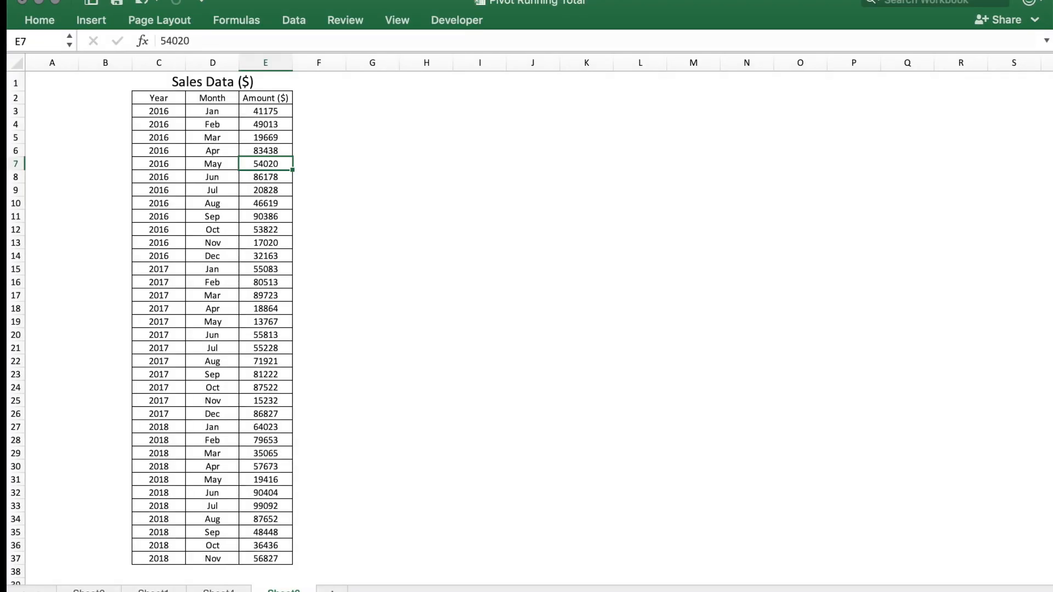
pyautogui.moveTo(165, 125)
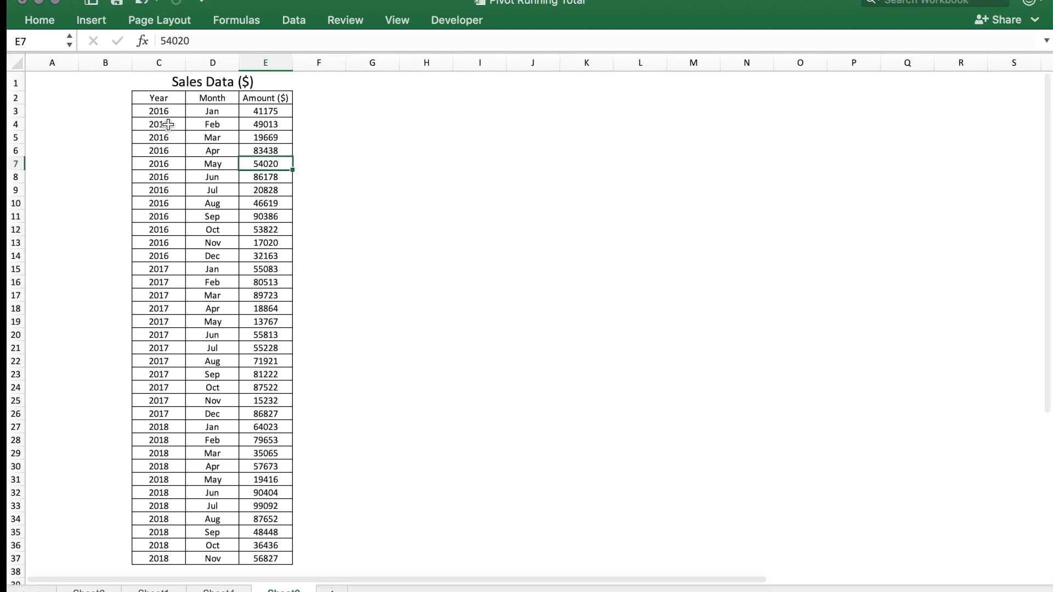
pyautogui.moveTo(224, 264)
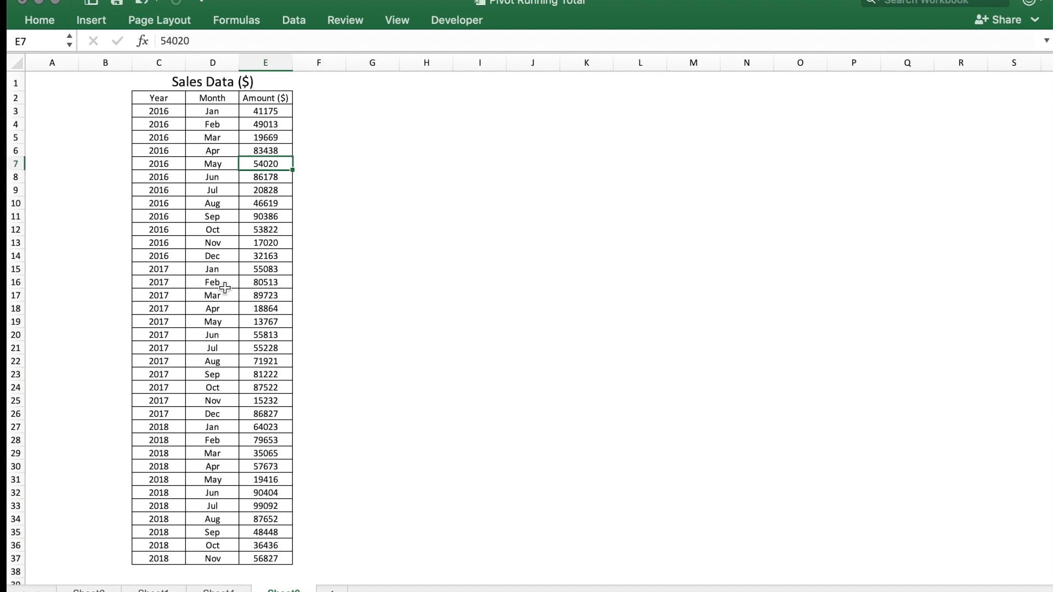
pyautogui.click(265, 149)
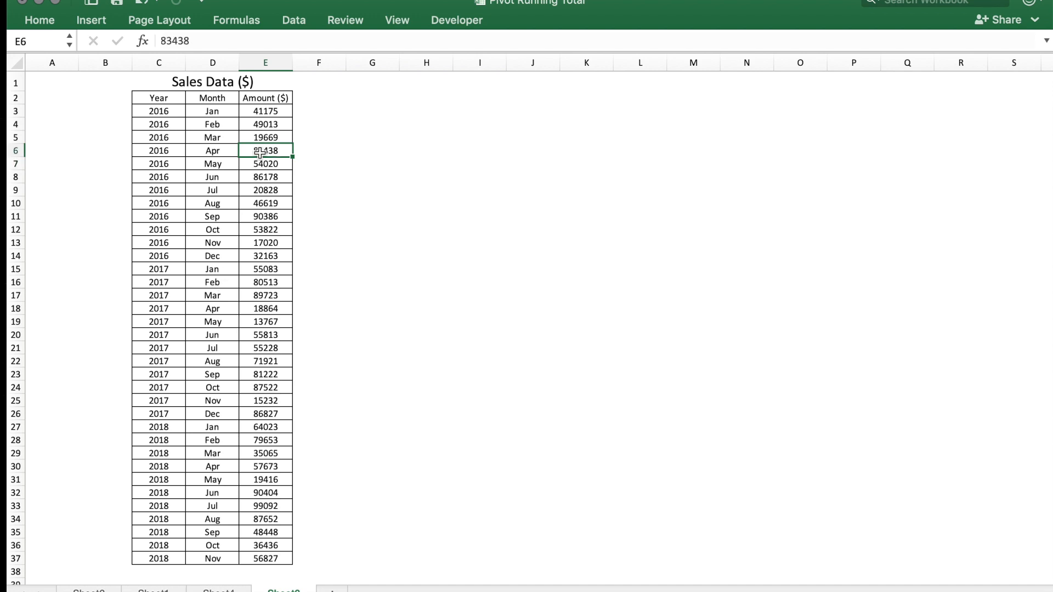
pyautogui.click(39, 19)
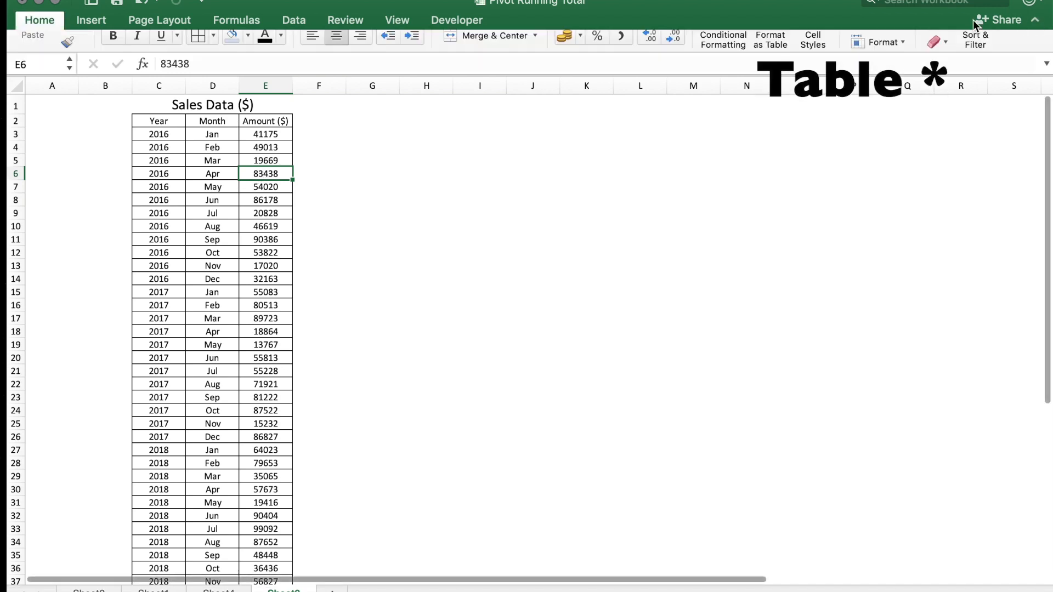
# Insert a PivotTable from the sales data on a new worksheet.
pyautogui.click(91, 20)
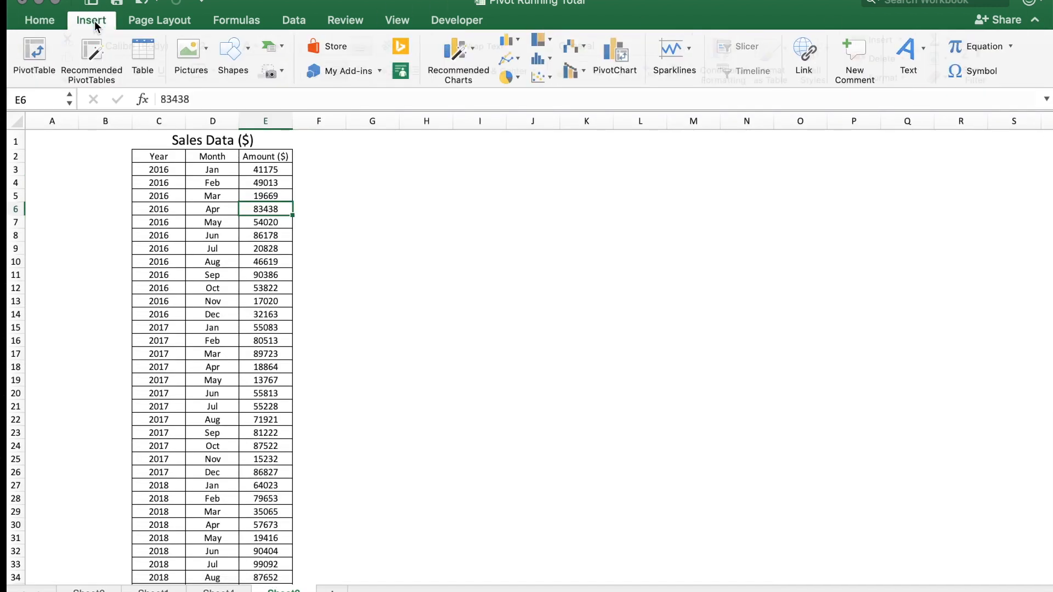
pyautogui.click(34, 55)
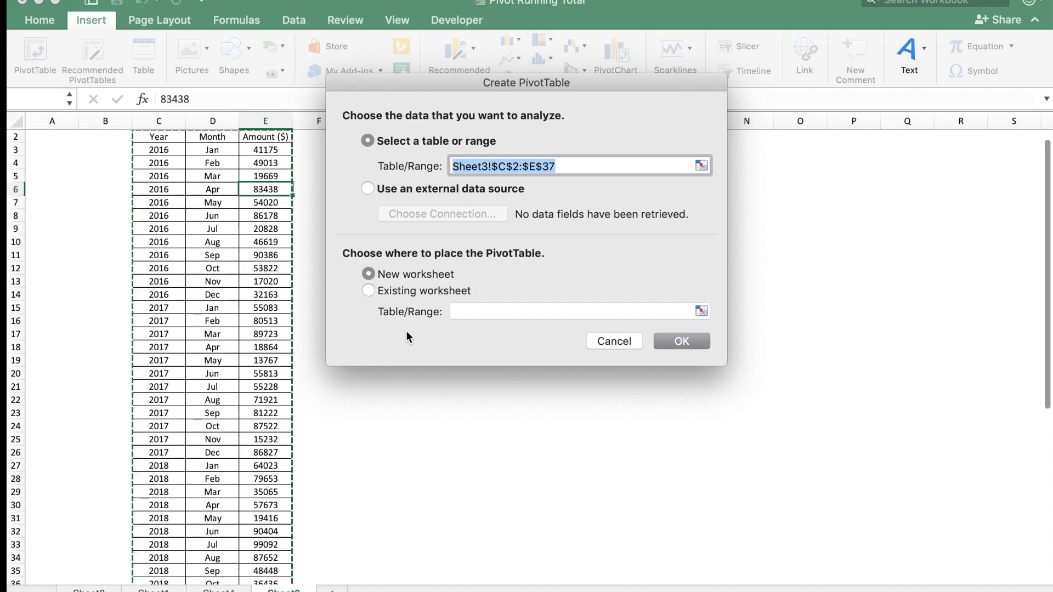
pyautogui.click(679, 340)
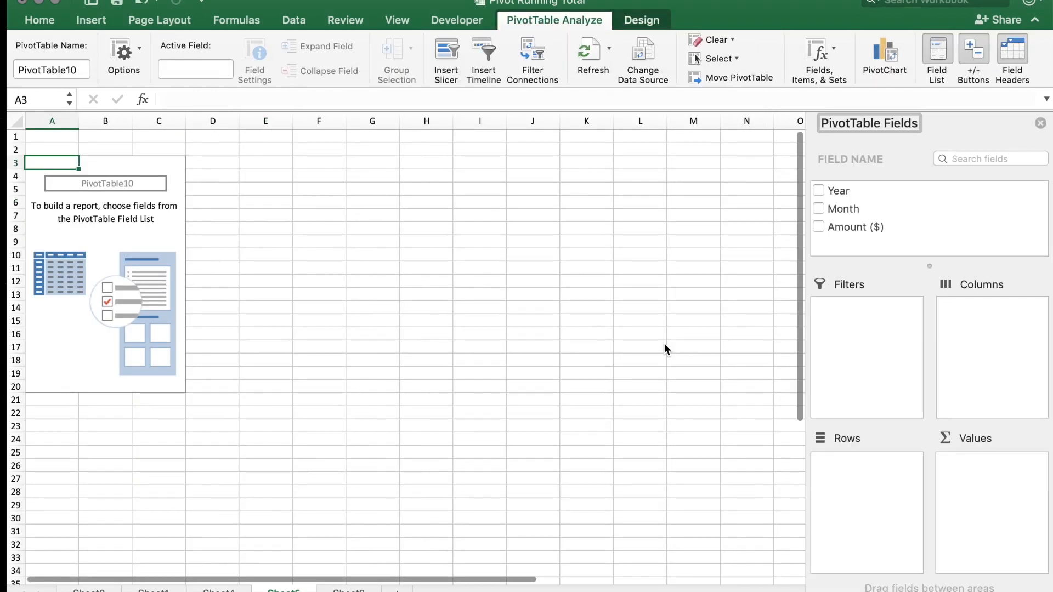
pyautogui.moveTo(860, 231)
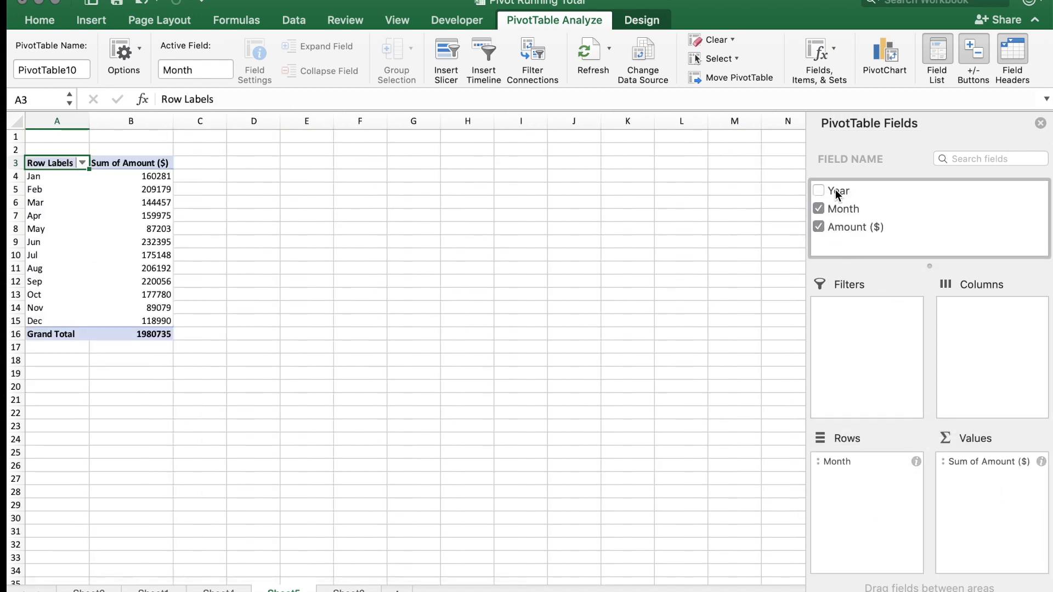
# Add Year to the PivotTable columns and select the January and February 2016 totals.
pyautogui.click(818, 190)
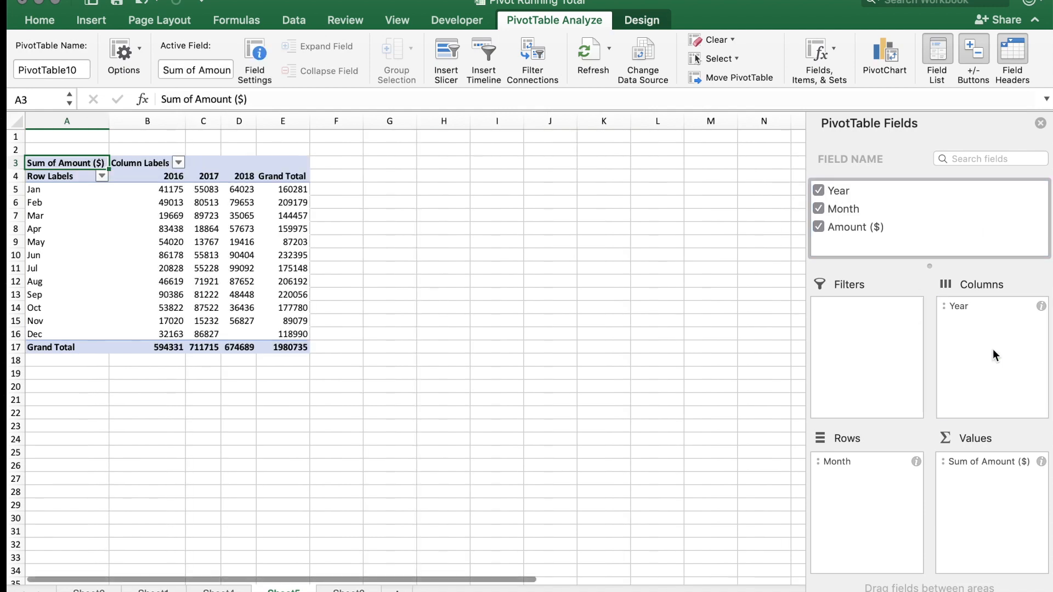
pyautogui.moveTo(949, 323)
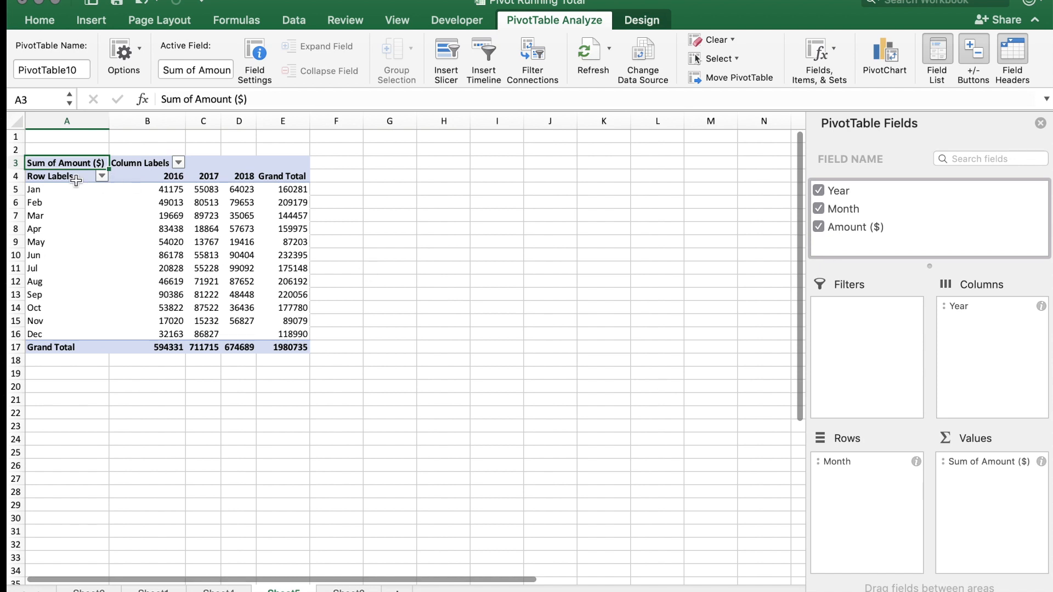
pyautogui.moveTo(974, 484)
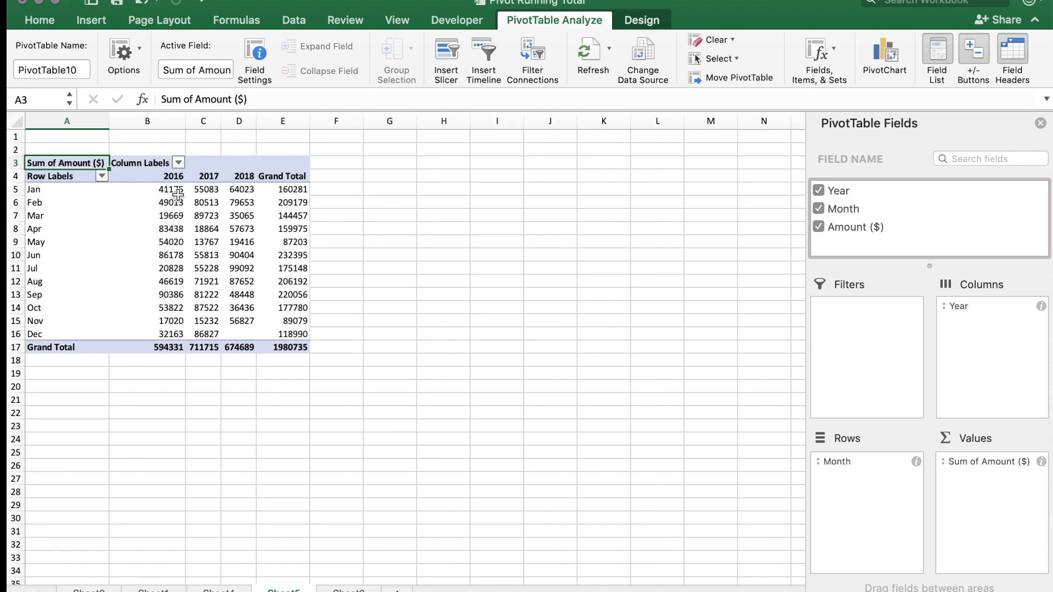
pyautogui.moveTo(179, 281)
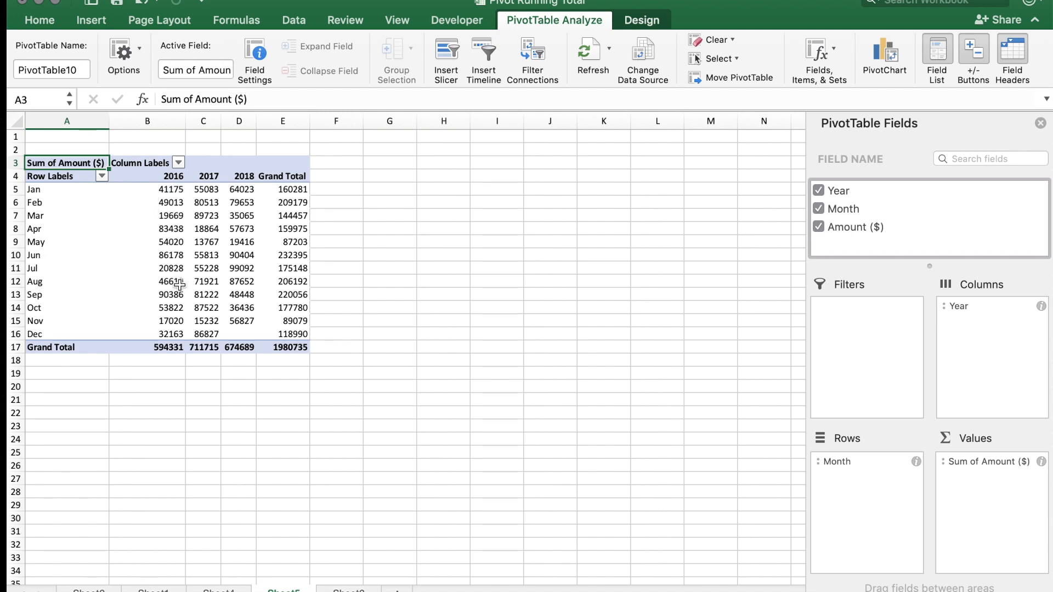
pyautogui.moveTo(208, 216)
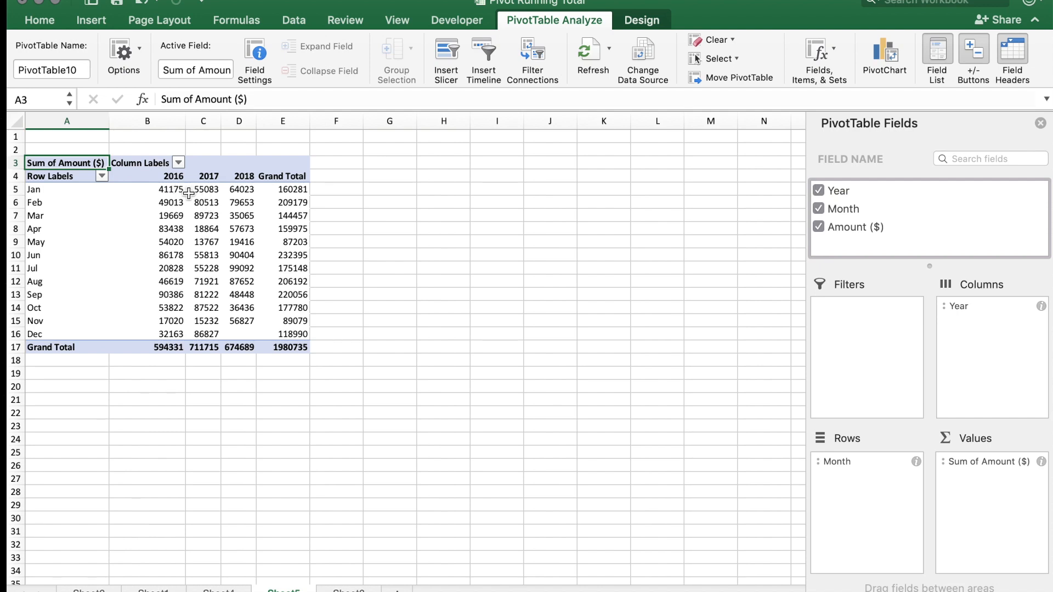
pyautogui.moveTo(179, 229)
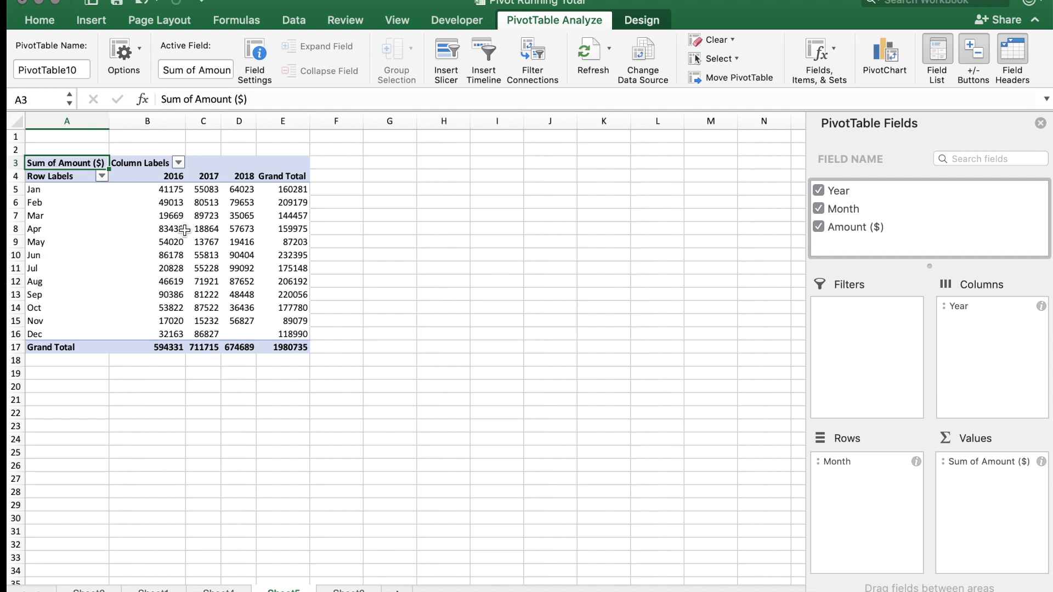
pyautogui.click(171, 189)
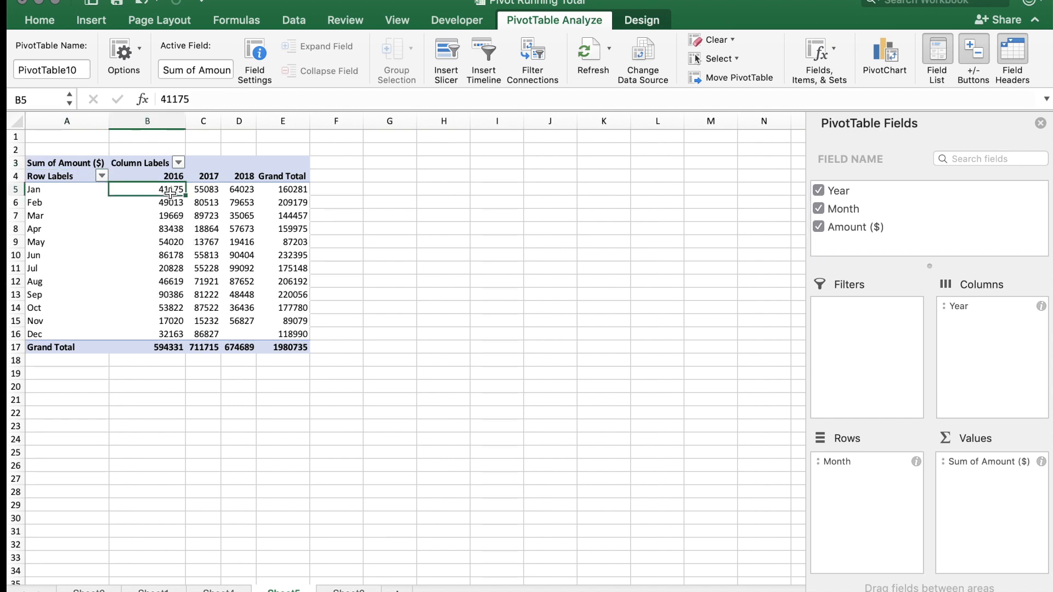
pyautogui.click(147, 202)
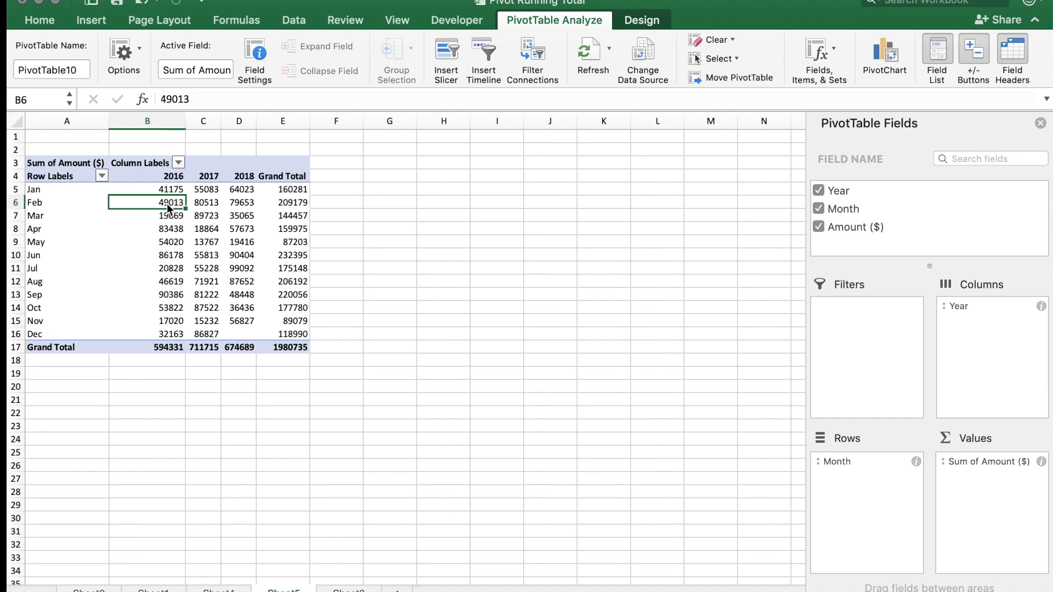
# Show the Amount values as Running Total In with Month as the base field.
pyautogui.rightClick(164, 202)
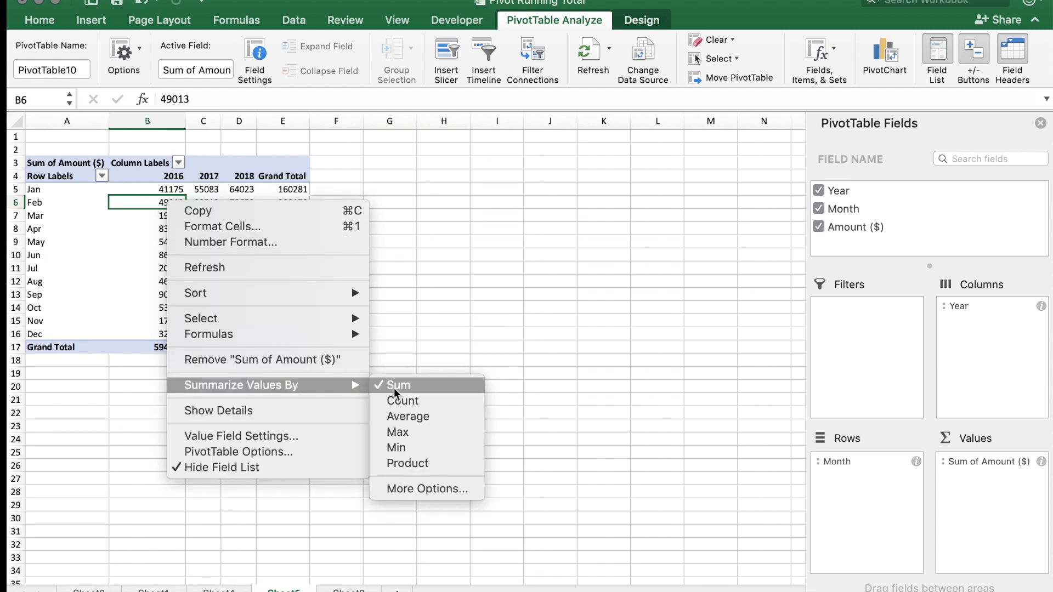
pyautogui.click(426, 488)
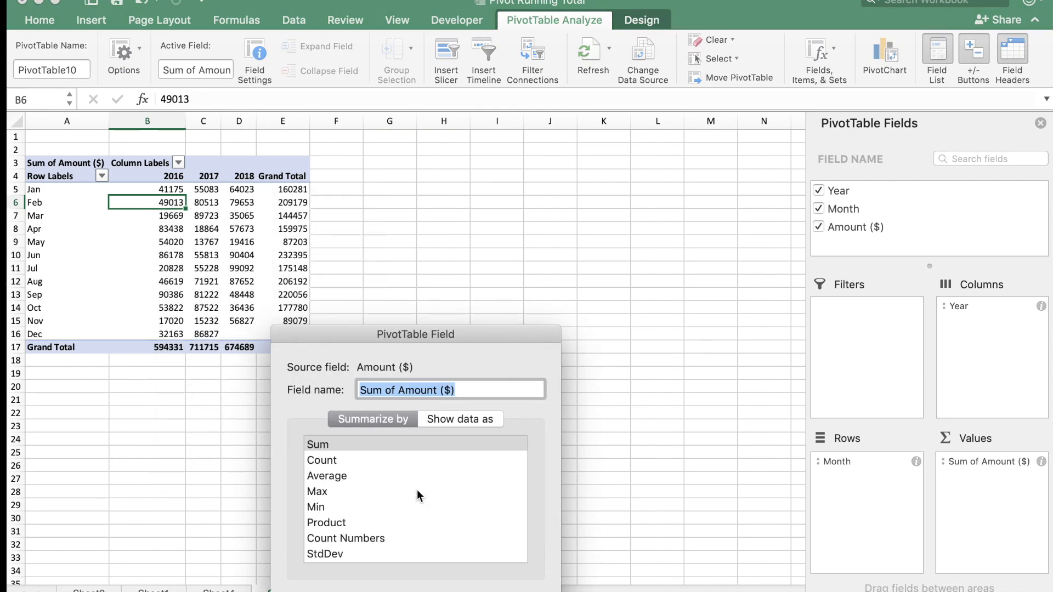
pyautogui.moveTo(461, 419)
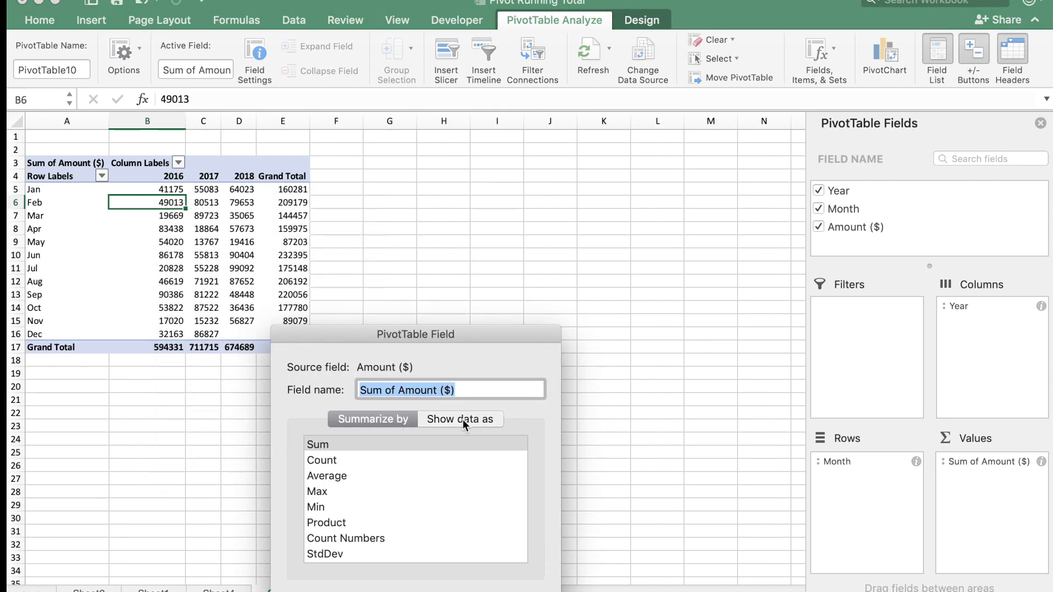
pyautogui.click(460, 418)
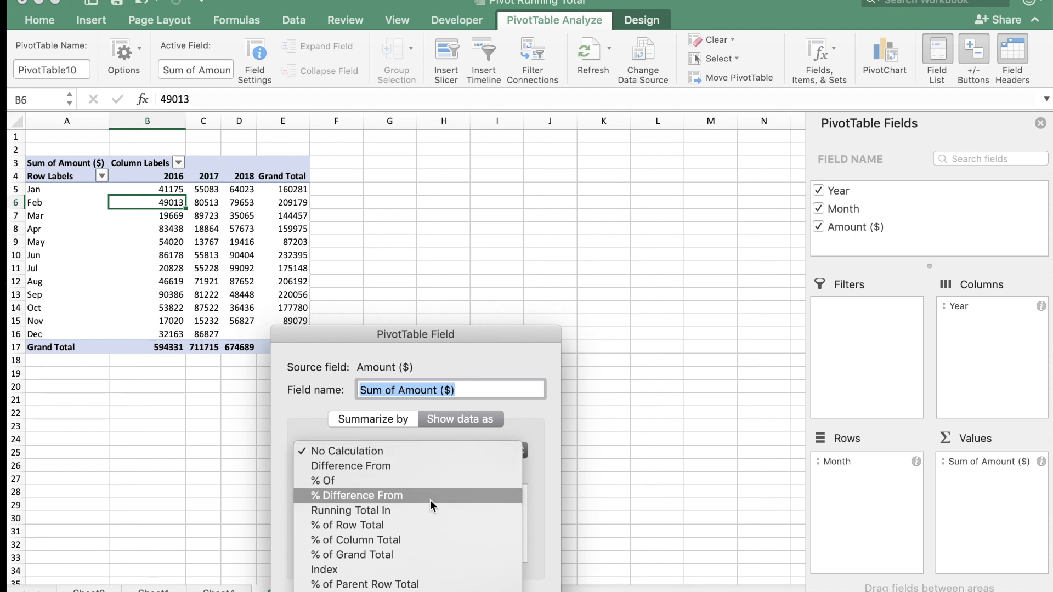
pyautogui.click(349, 511)
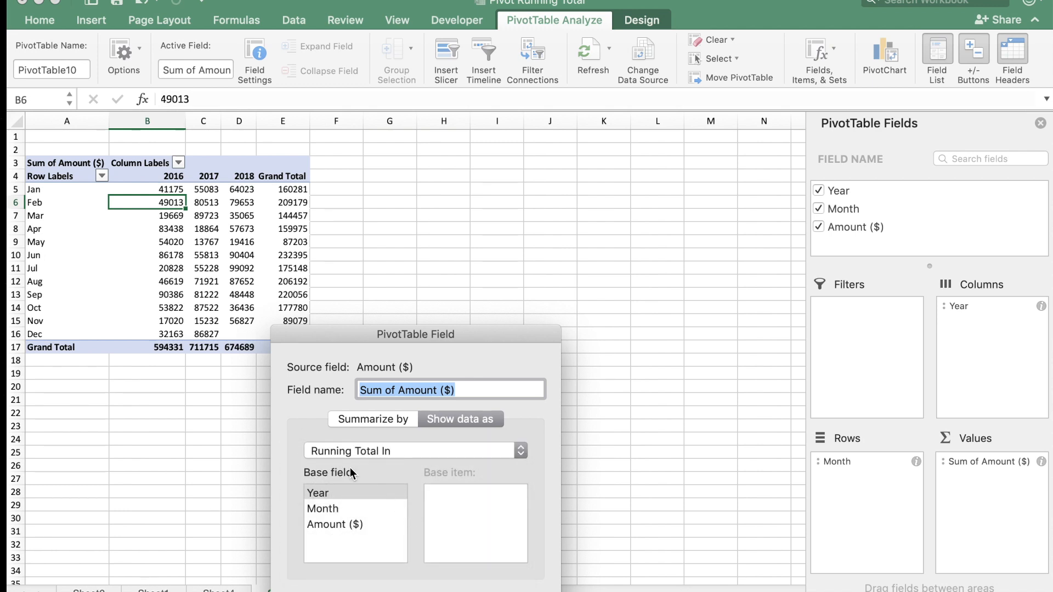
pyautogui.moveTo(331, 515)
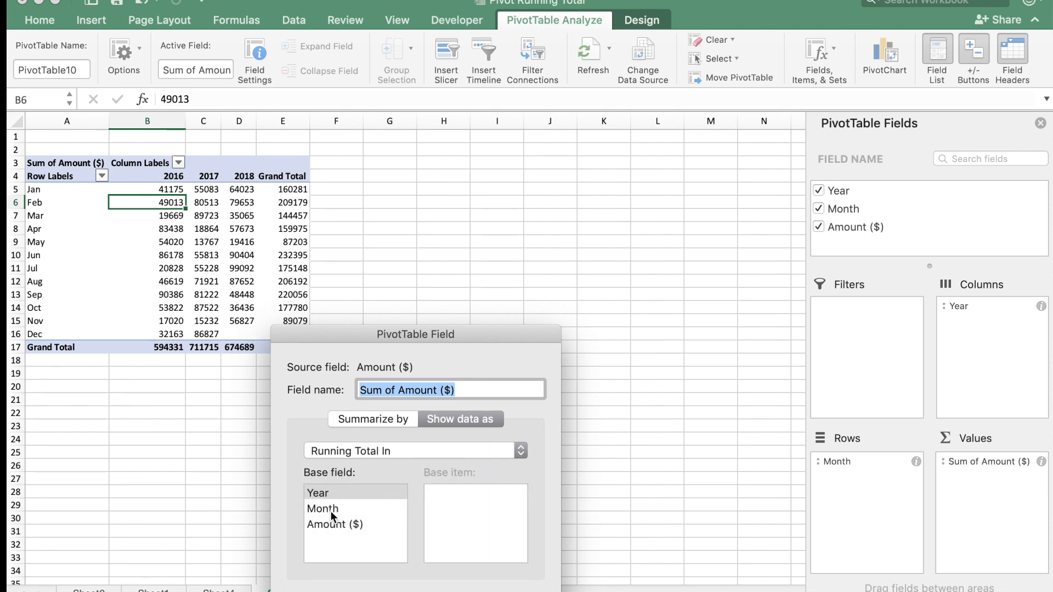
pyautogui.click(322, 508)
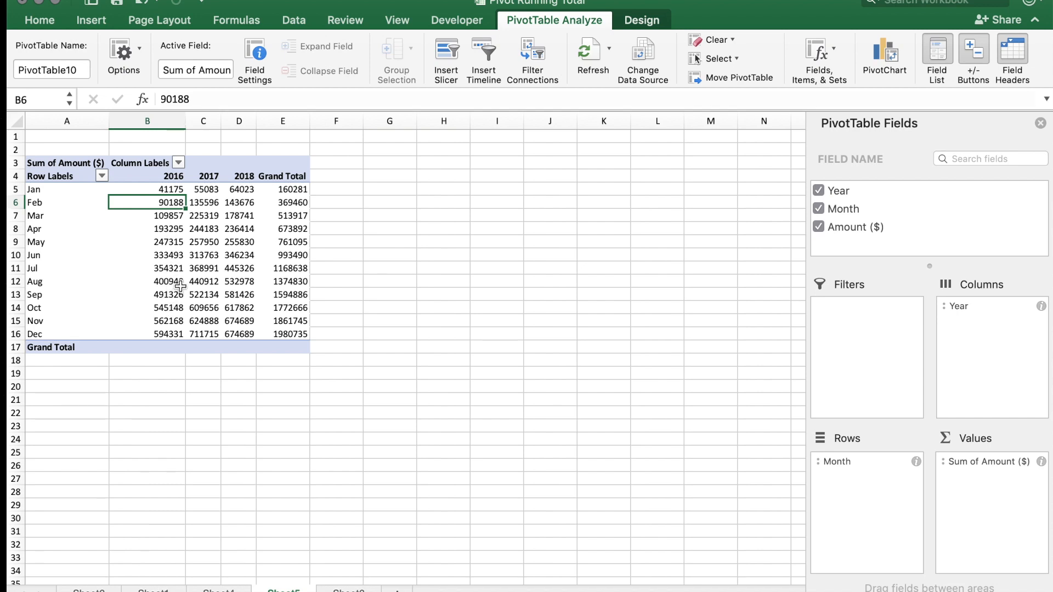
pyautogui.moveTo(166, 254)
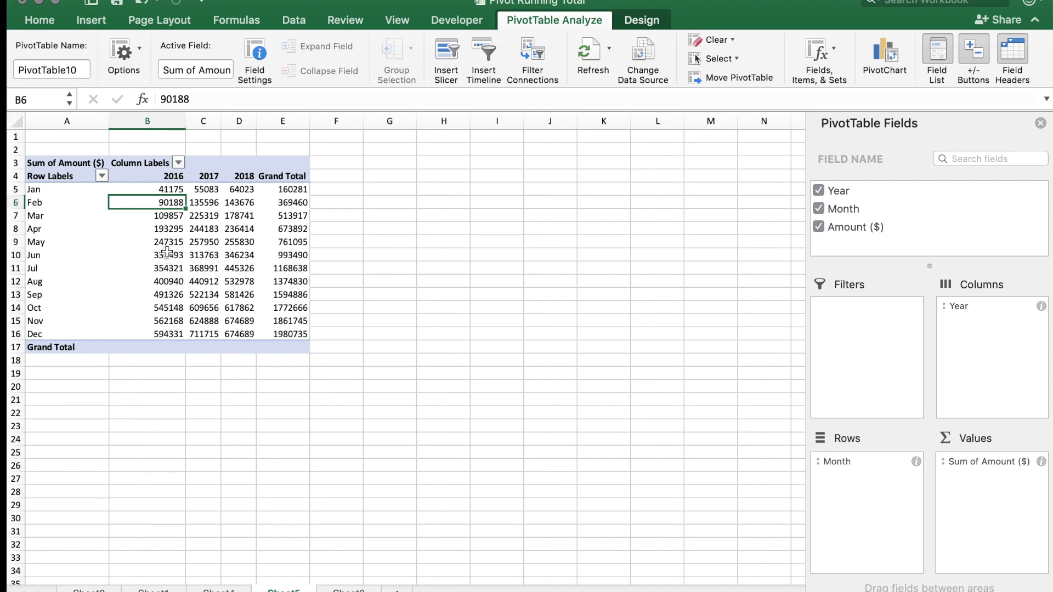
# Insert a Line with Markers PivotChart of the monthly running totals.
pyautogui.click(146, 254)
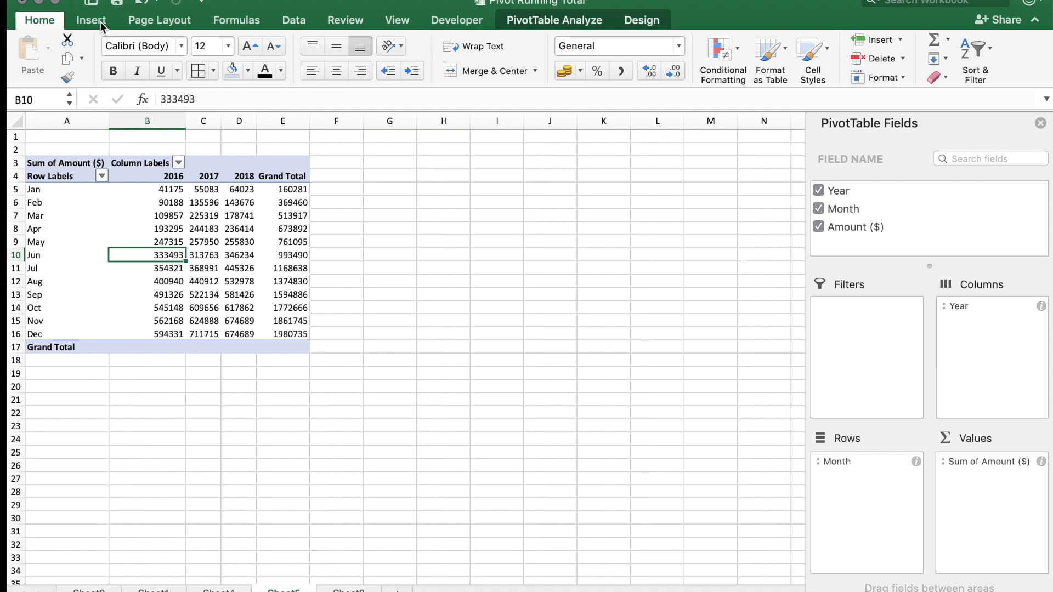
pyautogui.click(90, 20)
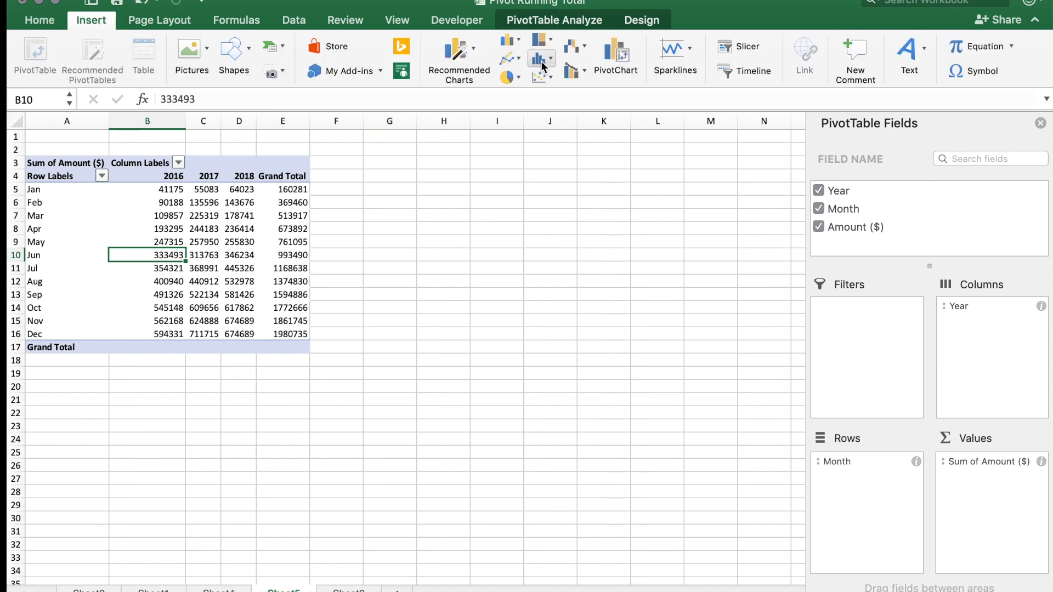
pyautogui.moveTo(508, 60)
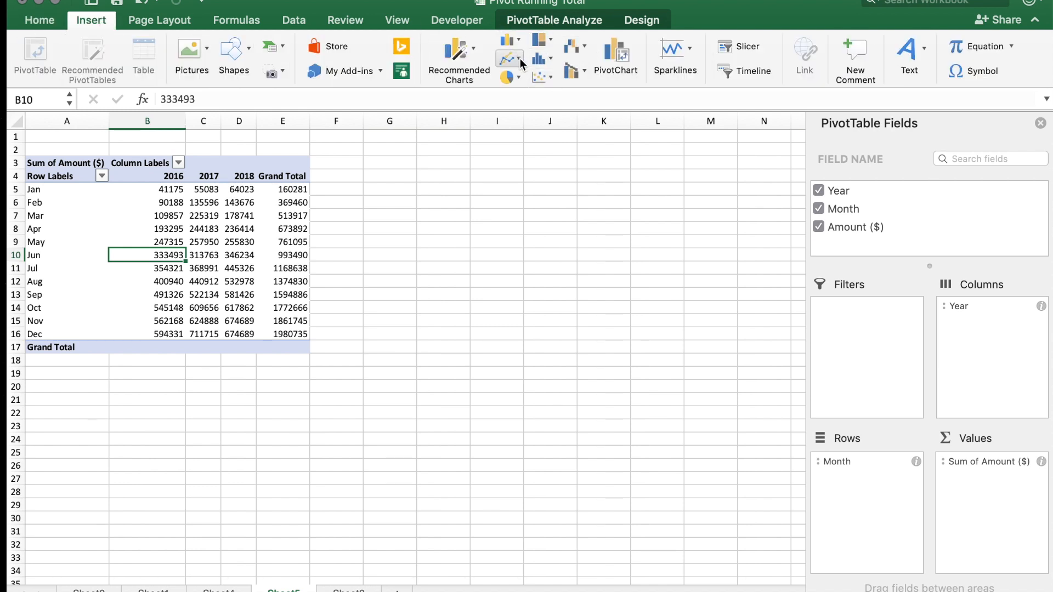
pyautogui.click(508, 58)
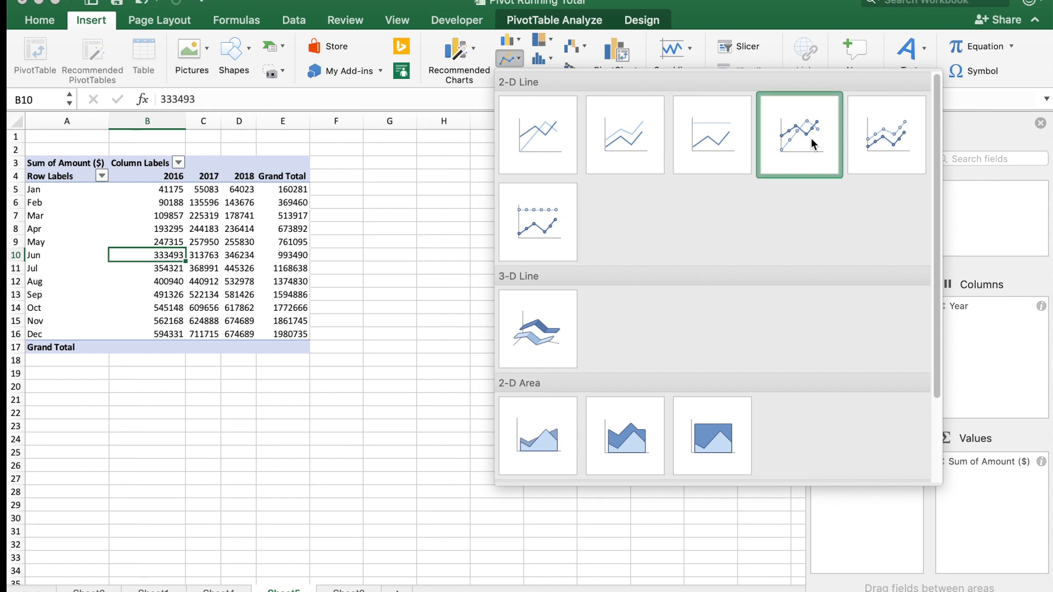
pyautogui.click(798, 134)
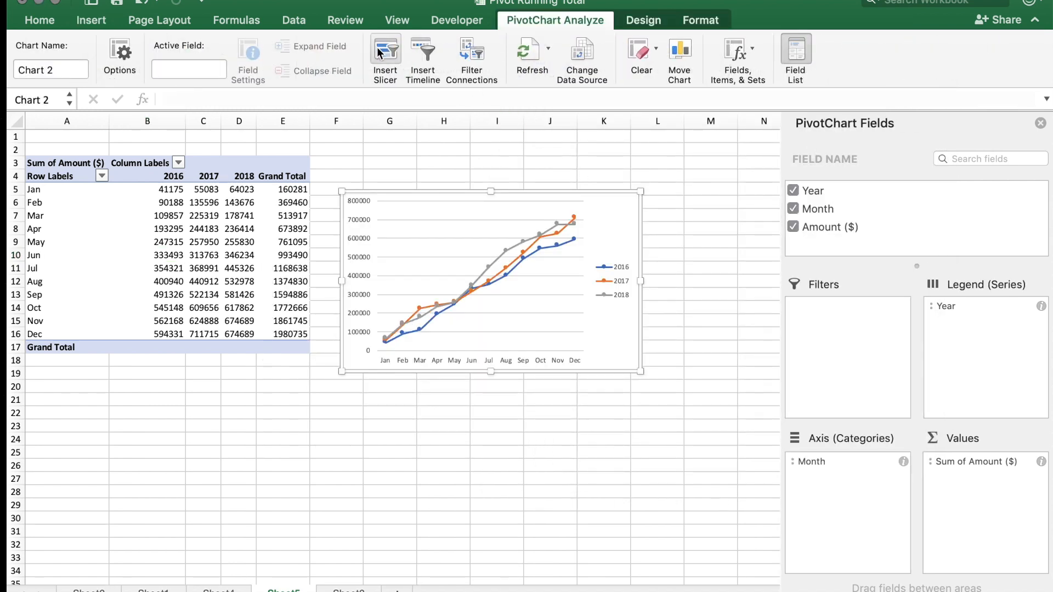
# Insert a slicer for the Year field.
pyautogui.click(385, 53)
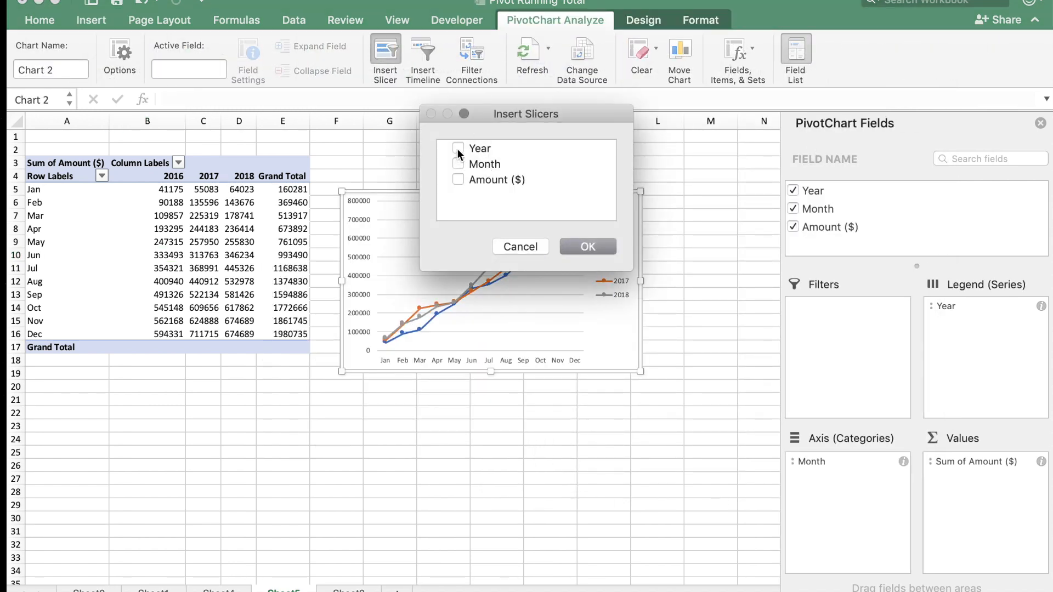
pyautogui.click(586, 246)
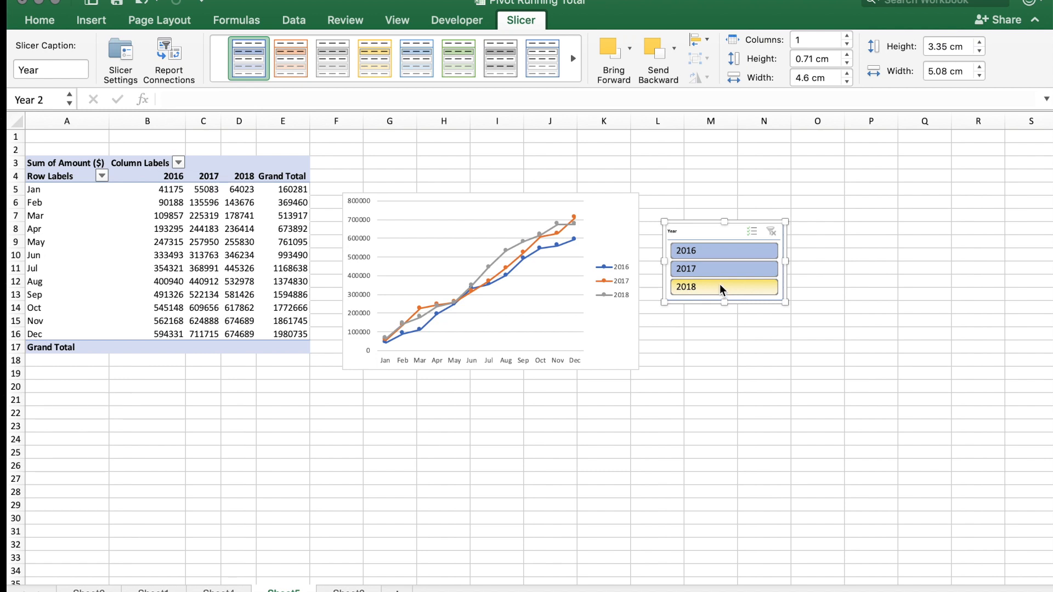
pyautogui.moveTo(698, 292)
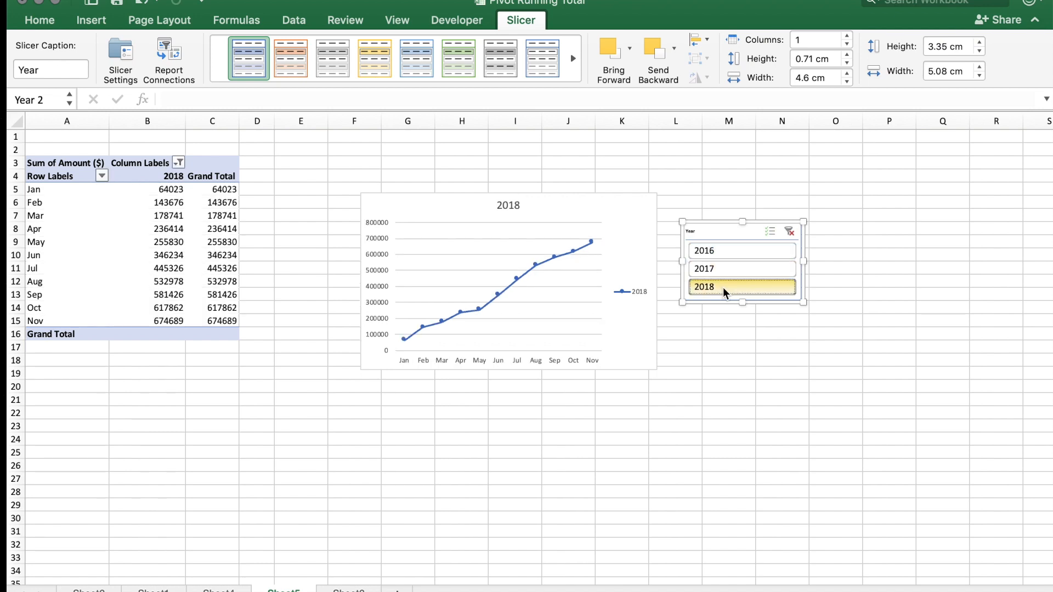
# Turn on slicer Multi-Select and select 2017 alongside 2018.
pyautogui.click(741, 269)
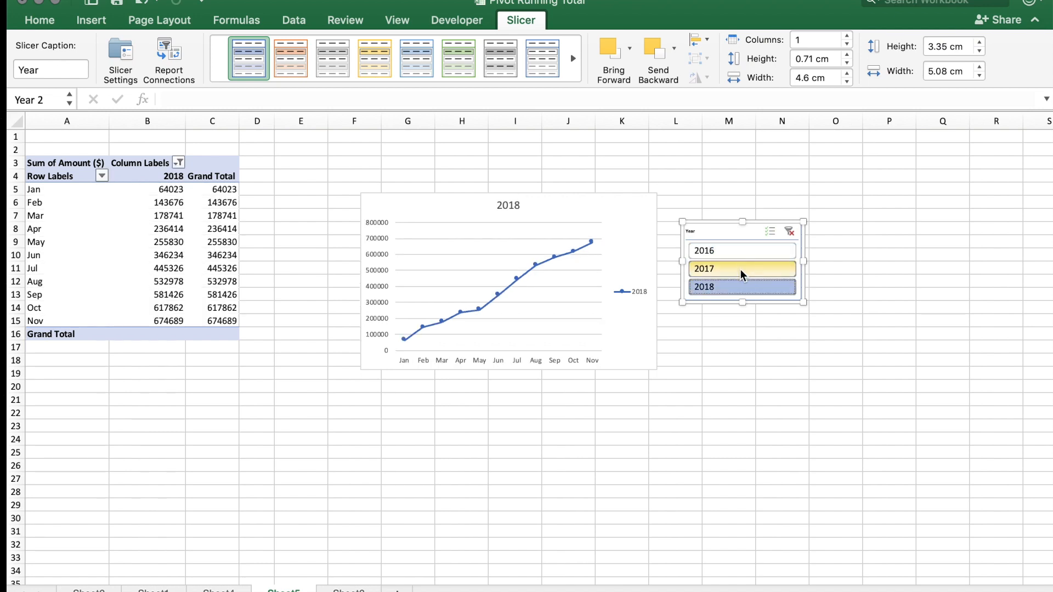
pyautogui.moveTo(747, 272)
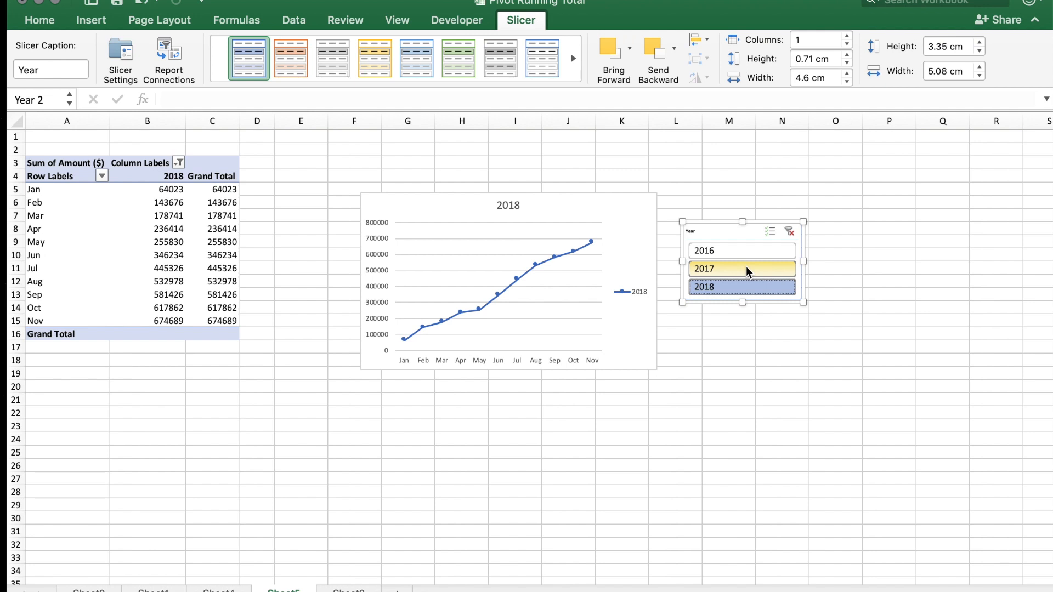
pyautogui.click(739, 268)
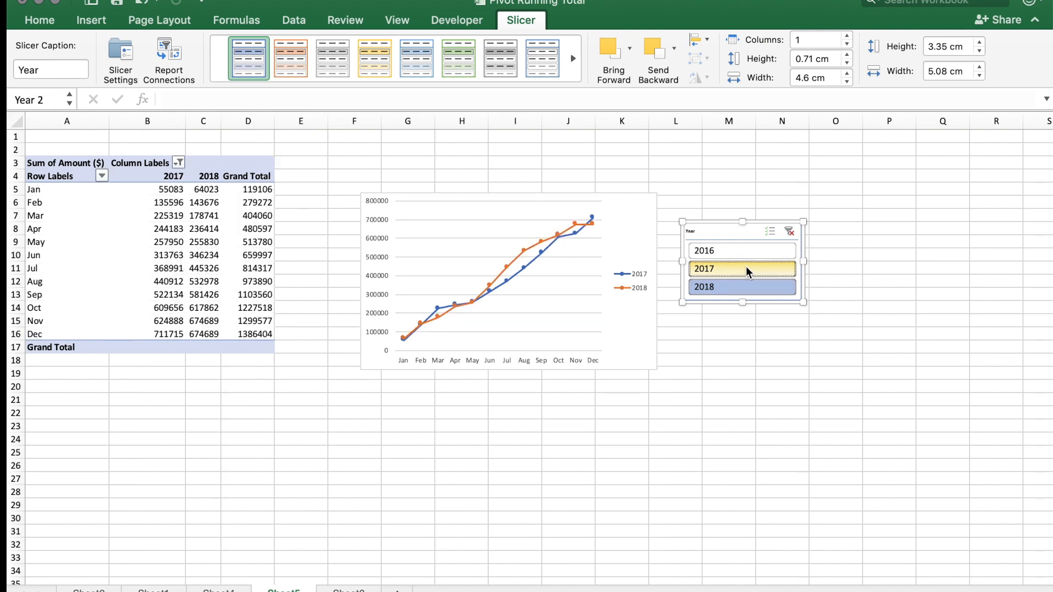
pyautogui.moveTo(567, 264)
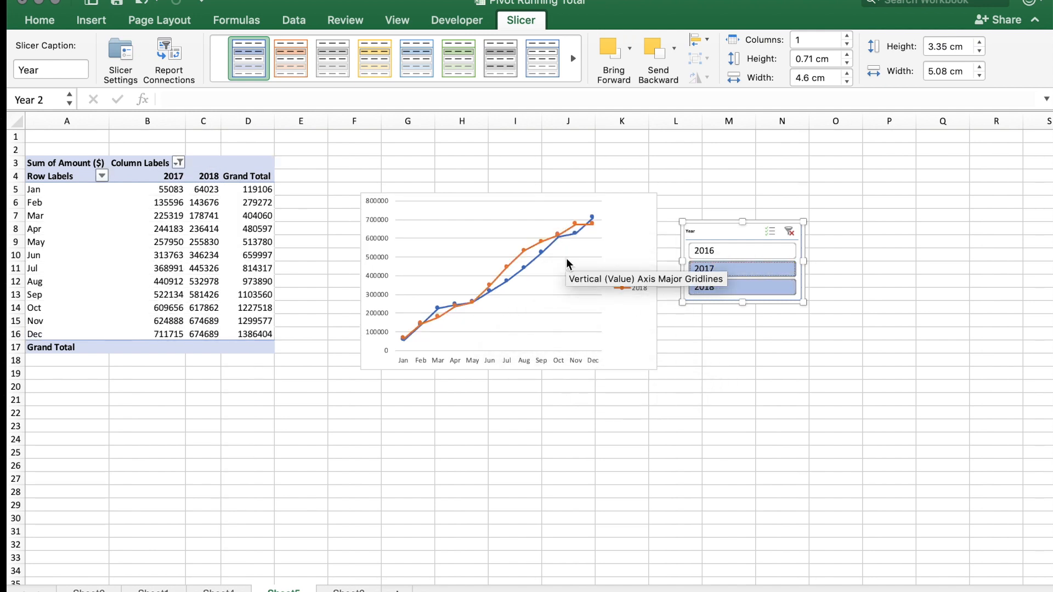
pyautogui.moveTo(713, 394)
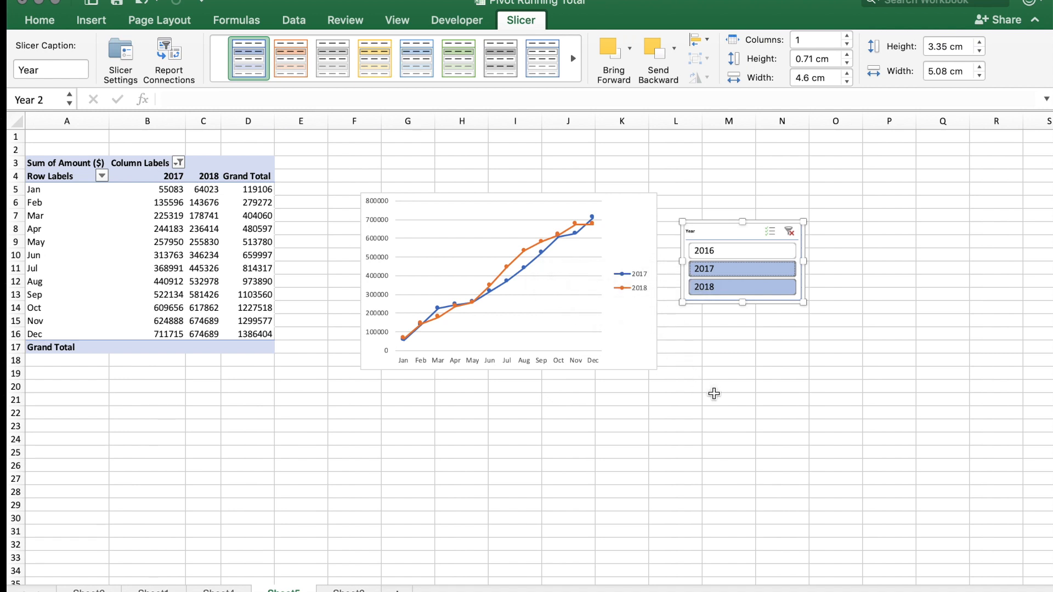